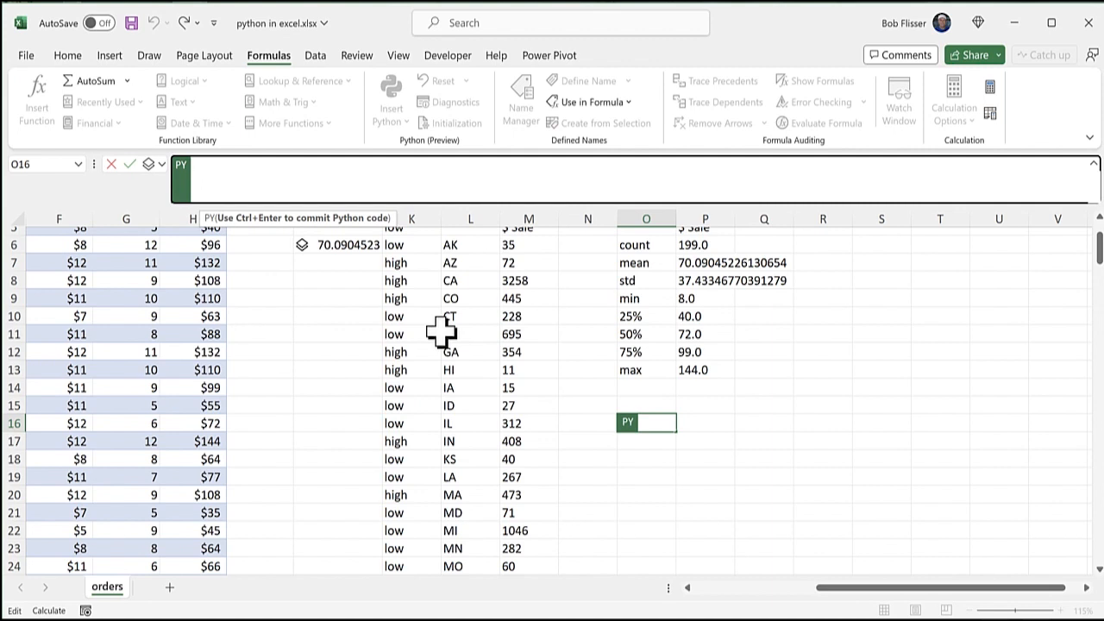
# Enter Python code myChart = myData.groupby("Variety")["$ Sale"].sum() in O16 to total sales per variety.
pyautogui.write('myChart = myData.groupby("Variety")["$ Sale"].sum()')
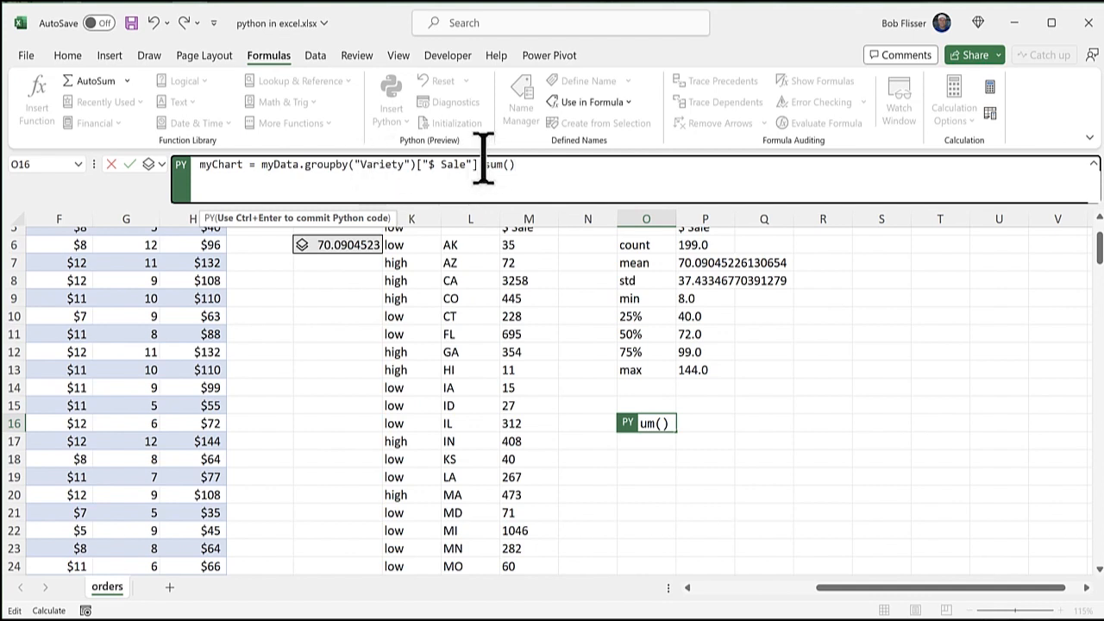
pyautogui.moveTo(570, 182)
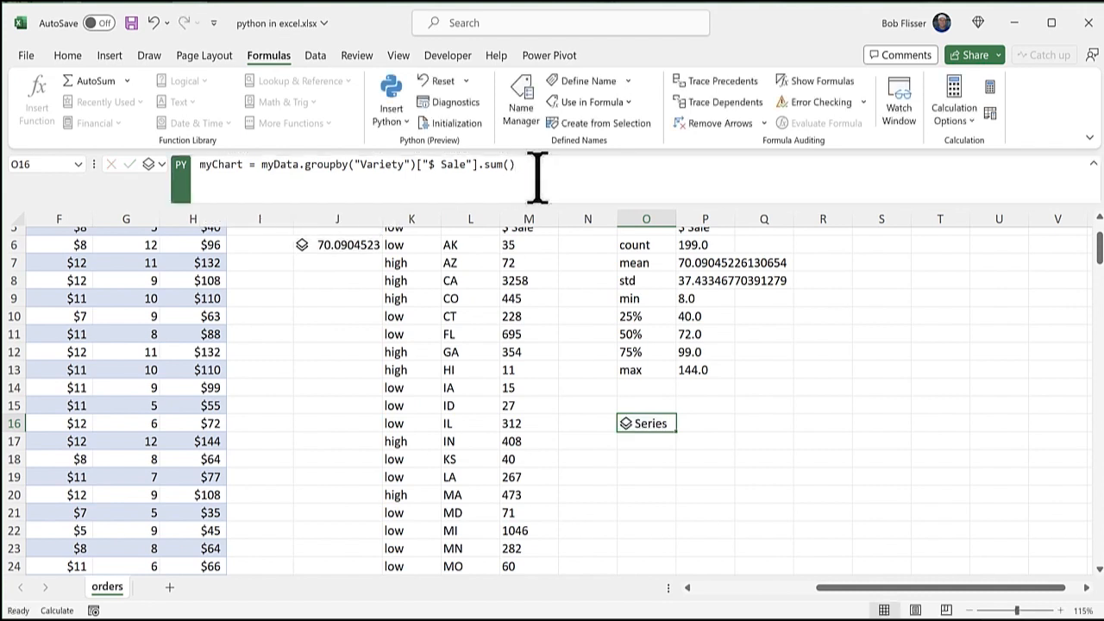
pyautogui.moveTo(652, 431)
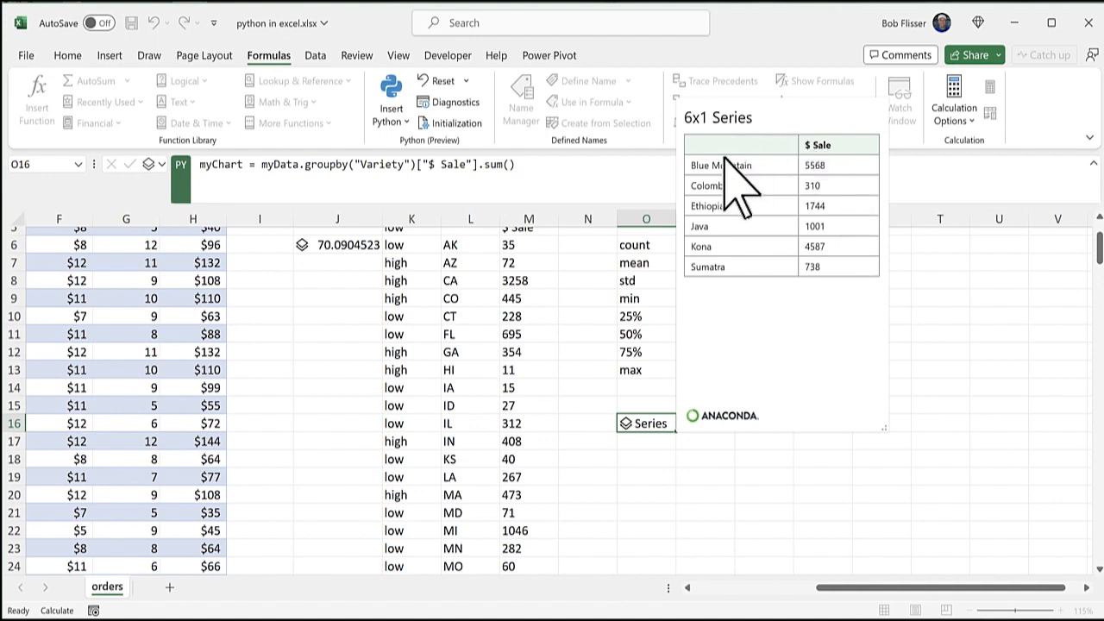
pyautogui.moveTo(794, 389)
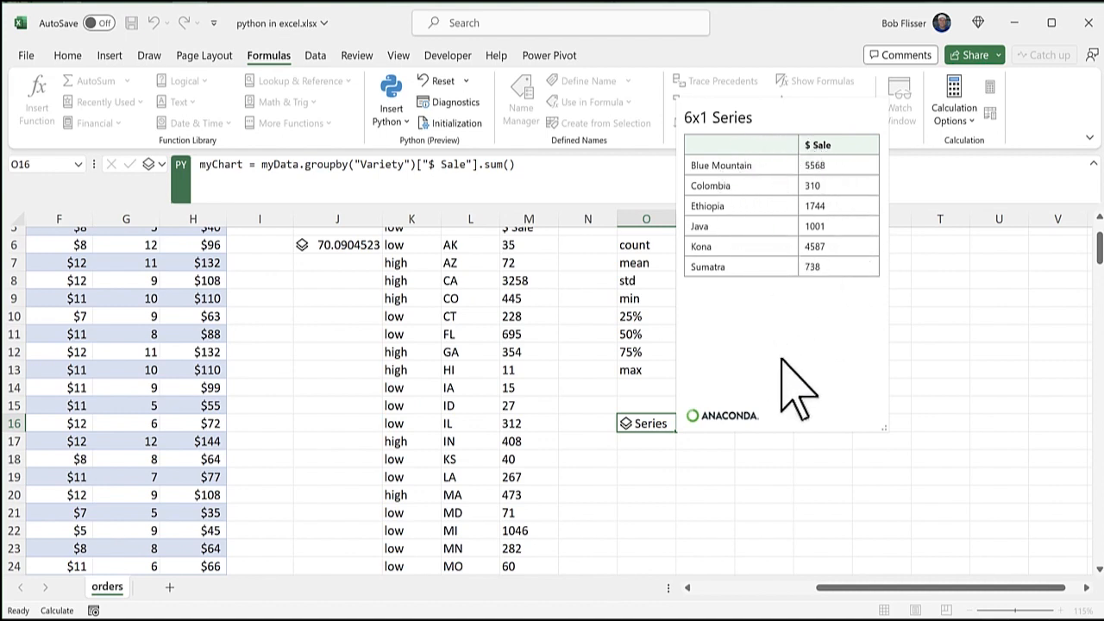
pyautogui.moveTo(807, 423)
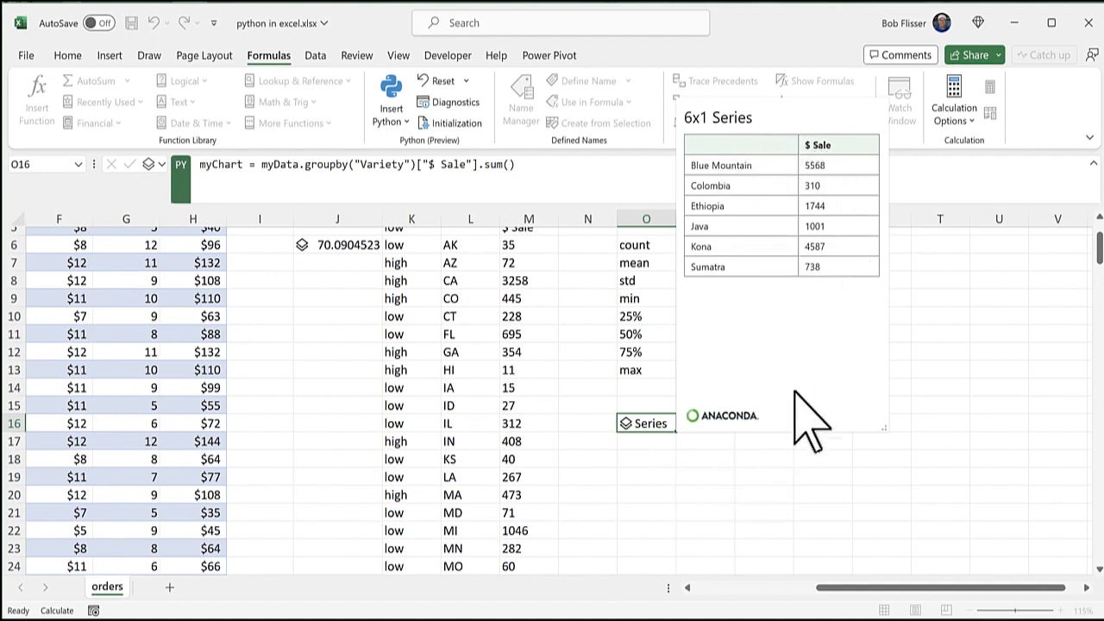
pyautogui.moveTo(656, 474)
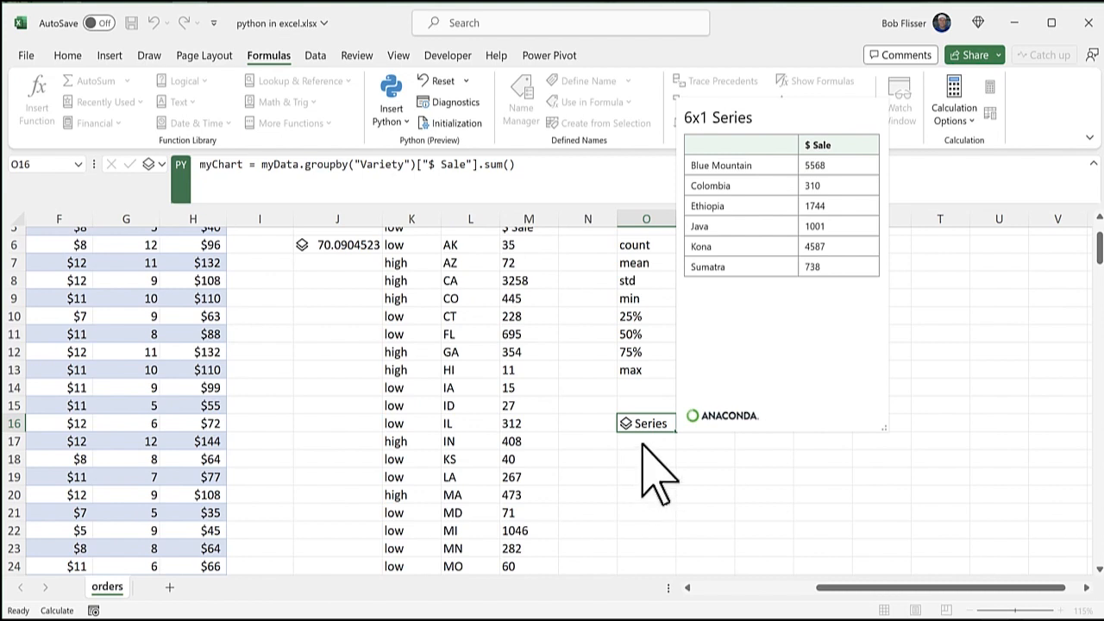
pyautogui.moveTo(660, 470)
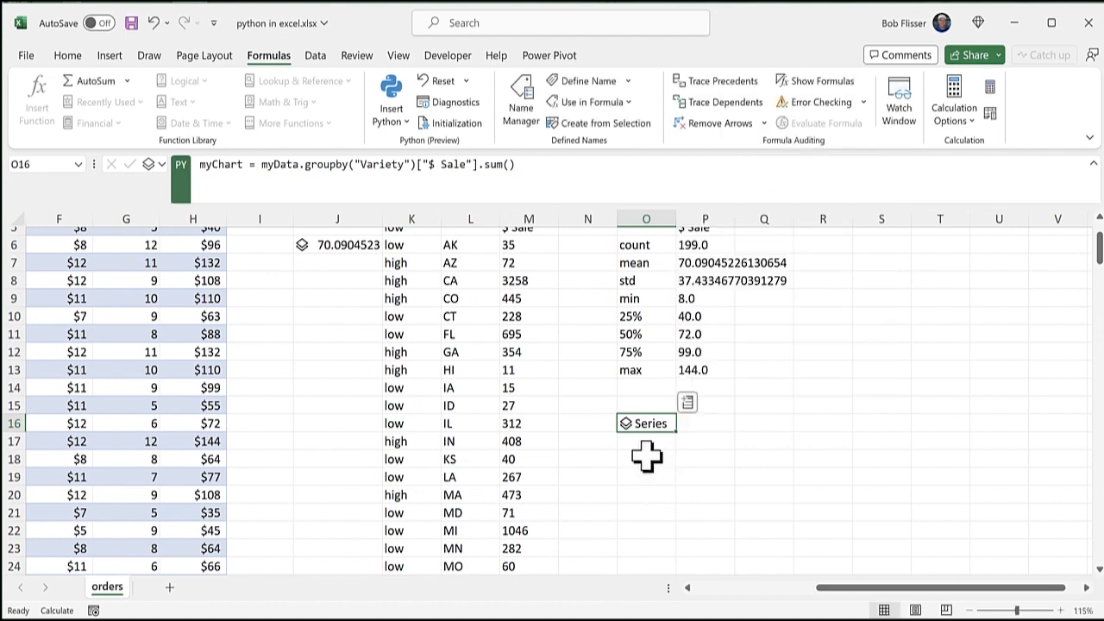
# Enter myChart.plot(x="Variety", y="Sale", kind="bar") in O18 to plot the totals as a bar chart.
pyautogui.click(646, 458)
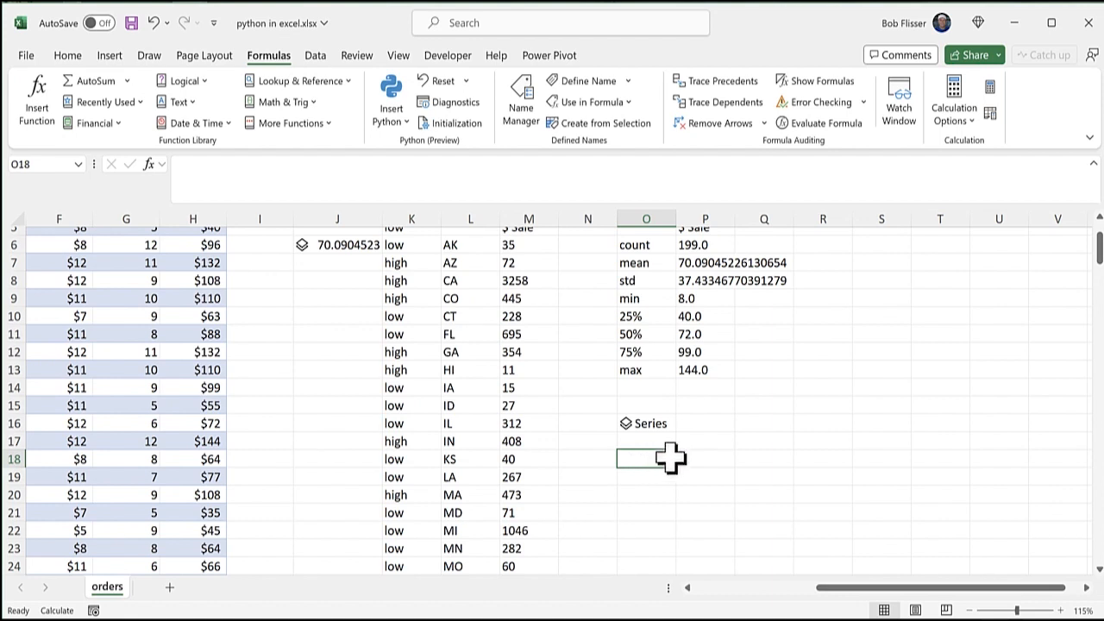
pyautogui.moveTo(796, 386)
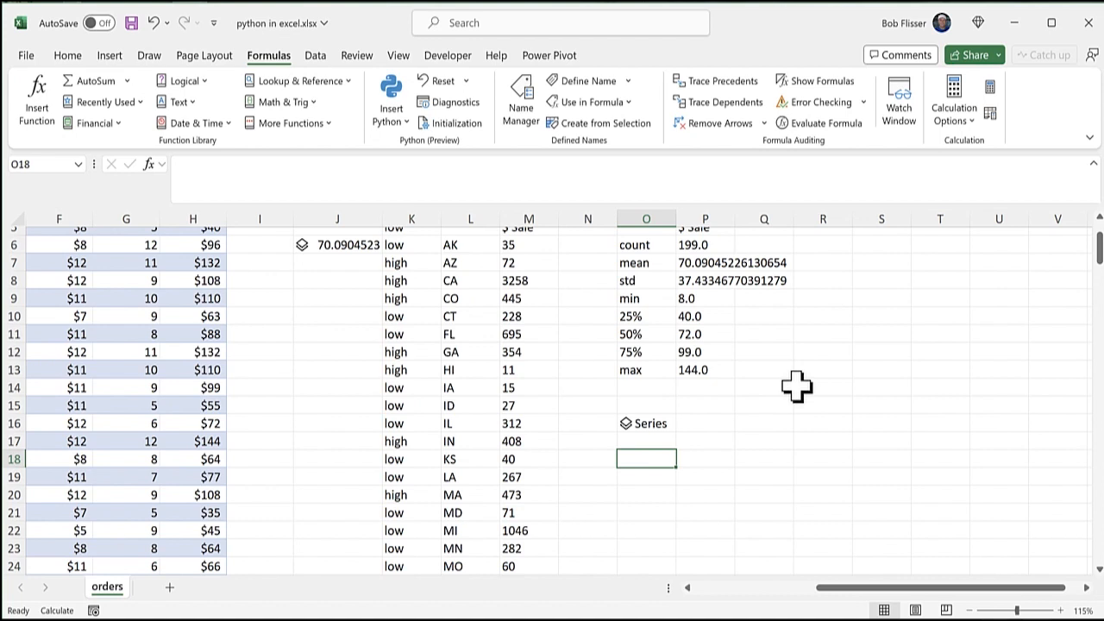
pyautogui.moveTo(432, 129)
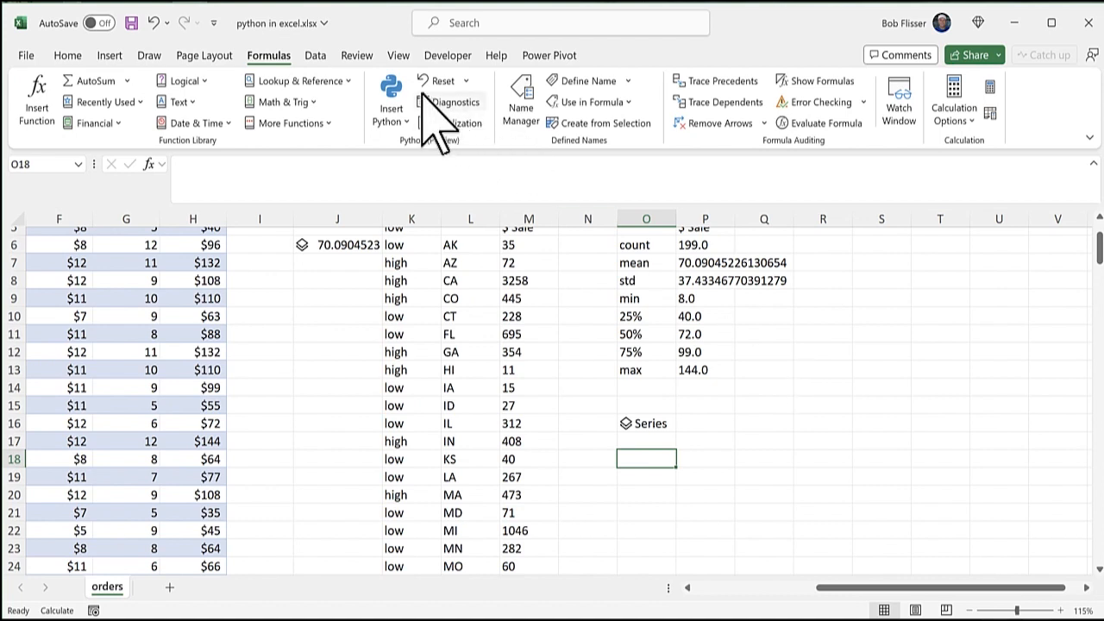
pyautogui.write('myChart.plot(x="Variety", y="Sale", kind="bar")')
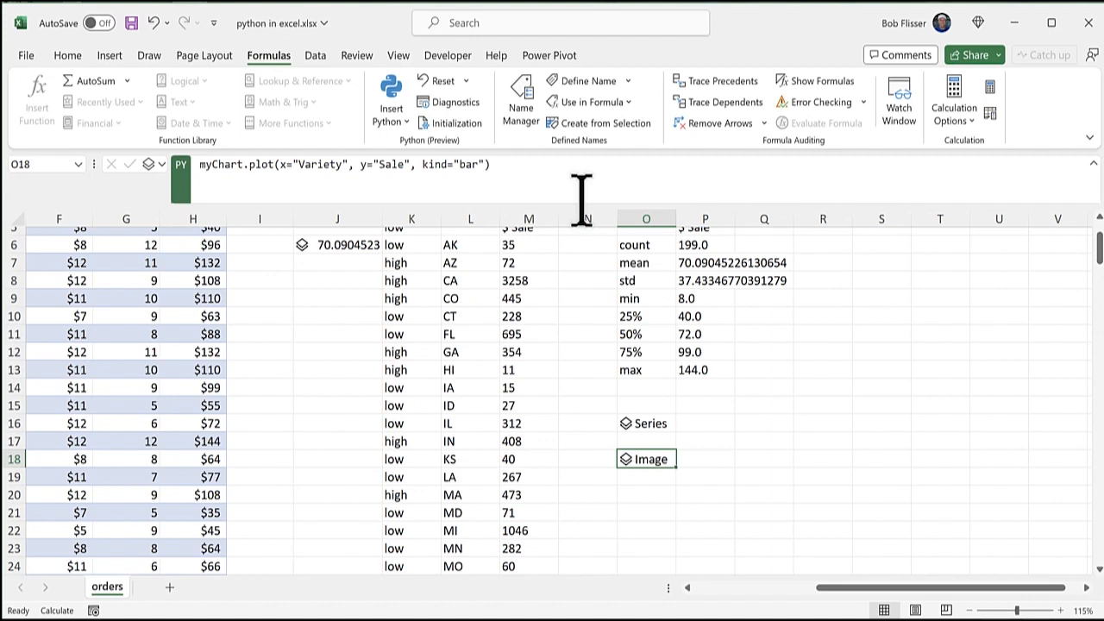
pyautogui.moveTo(397, 164)
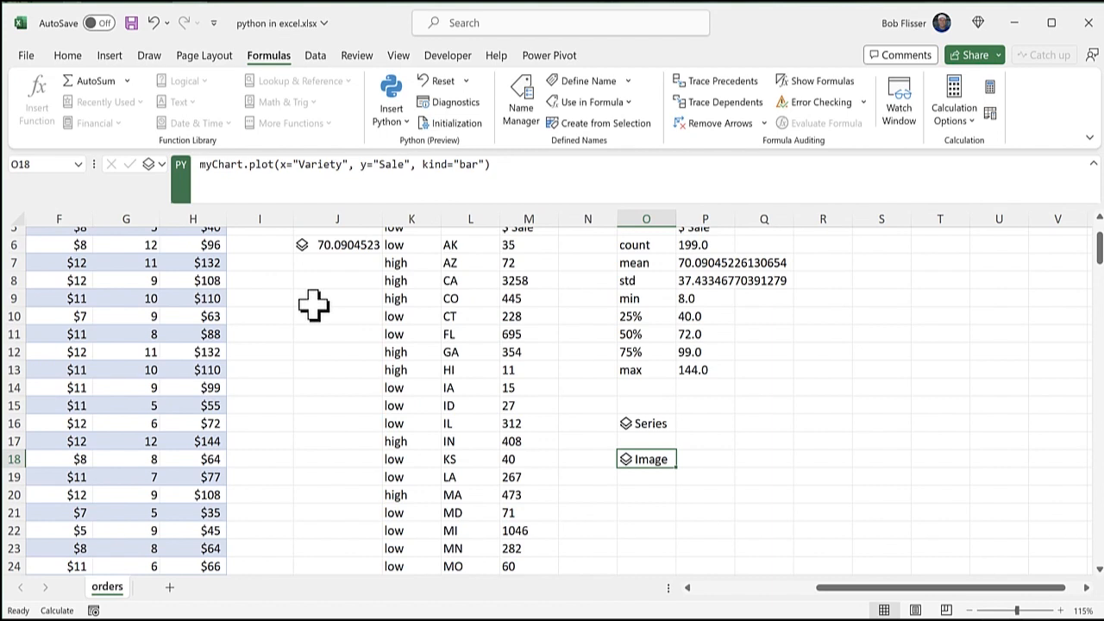
pyautogui.moveTo(450, 351)
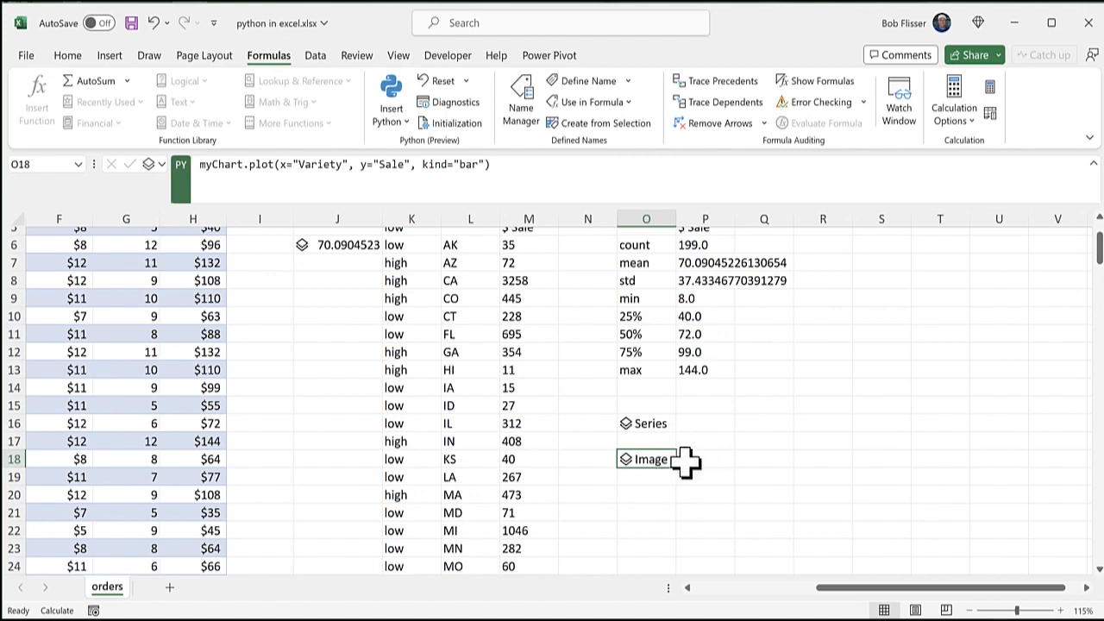
pyautogui.moveTo(721, 468)
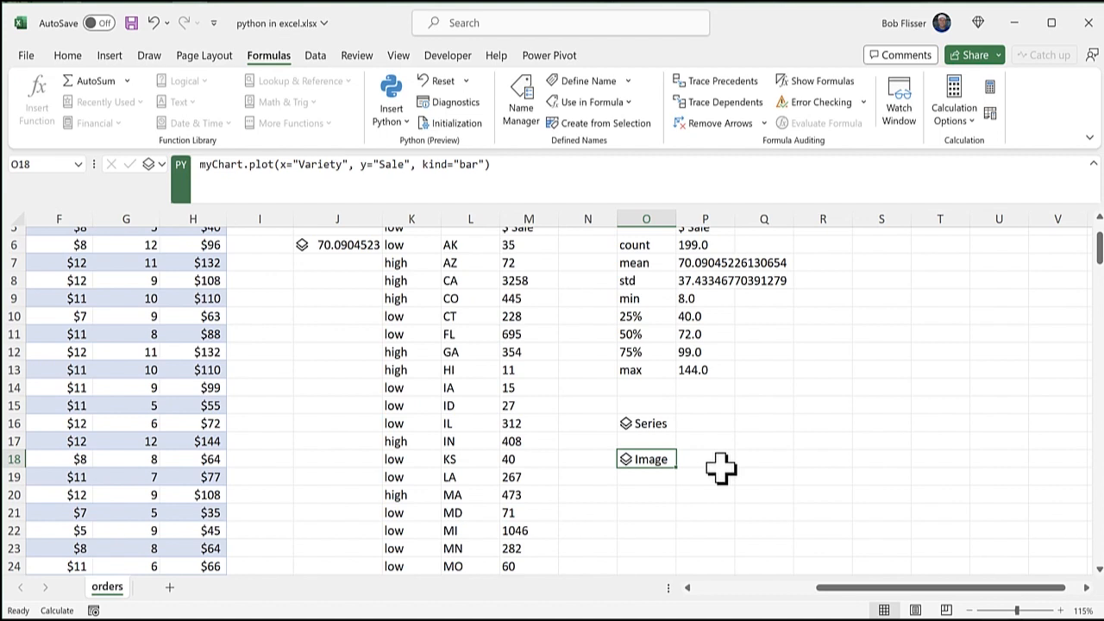
# Switch O18's Python output to Excel Value so the chart shows as an in-cell picture.
pyautogui.click(150, 164)
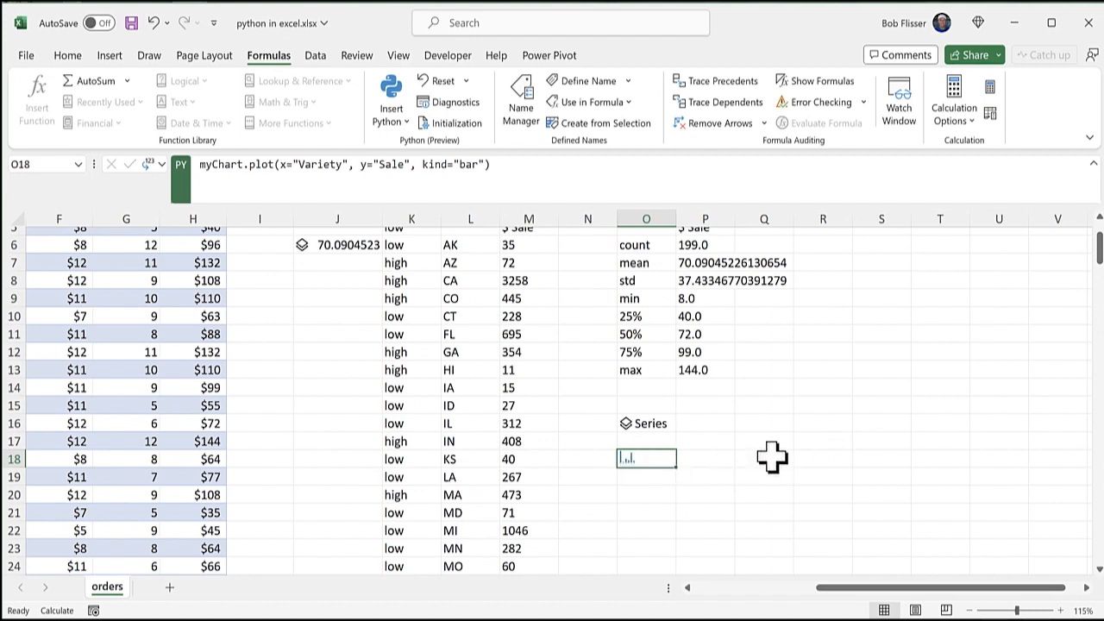
pyautogui.moveTo(1067, 559)
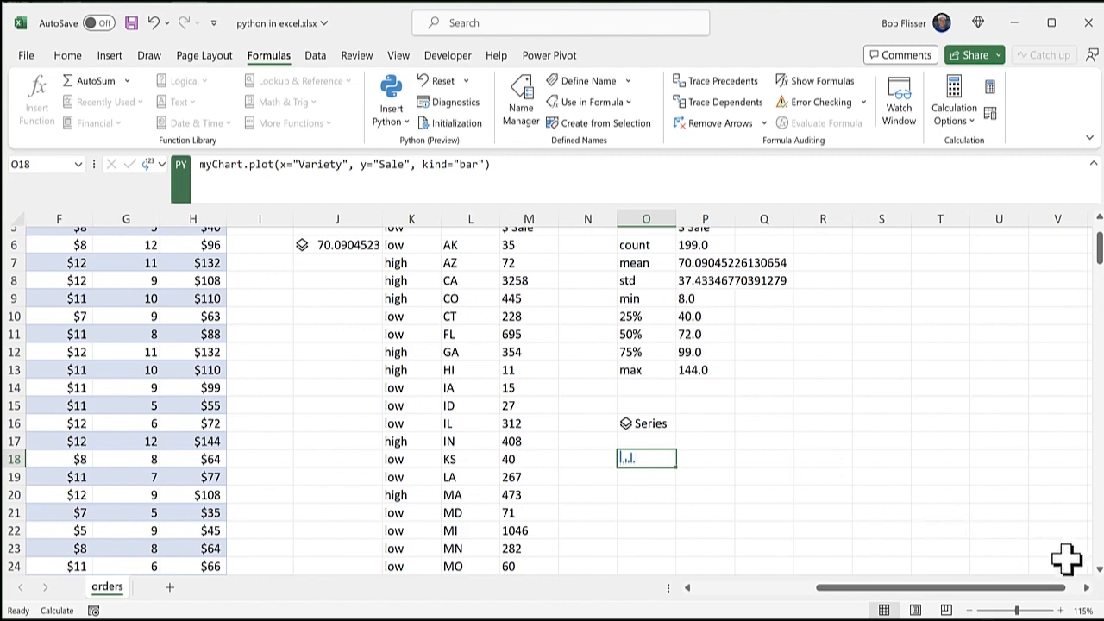
pyautogui.scroll(-3)
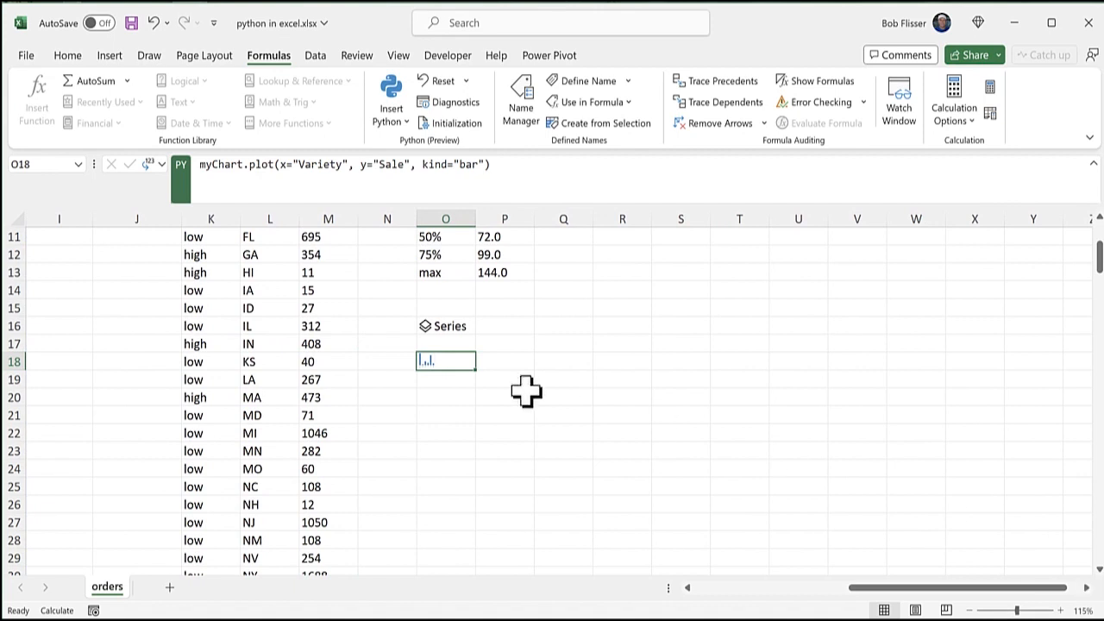
# Select O18:S26 and Merge & Center it so the bar chart fills the enlarged cell.
pyautogui.moveTo(445, 360); pyautogui.dragTo(505, 432)
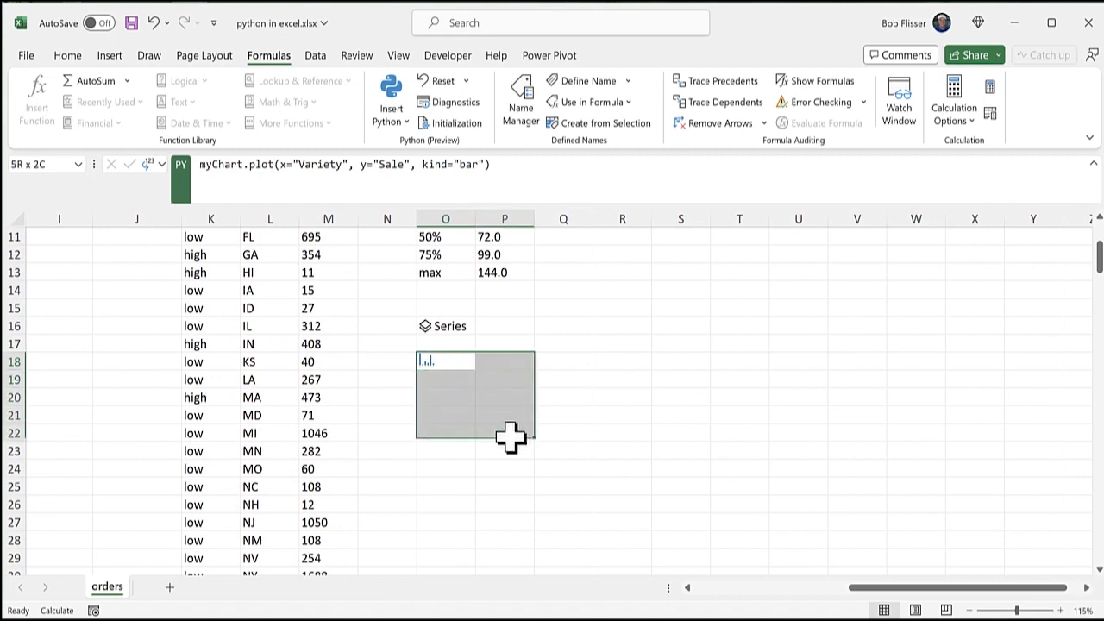
pyautogui.moveTo(511, 438); pyautogui.dragTo(630, 494)
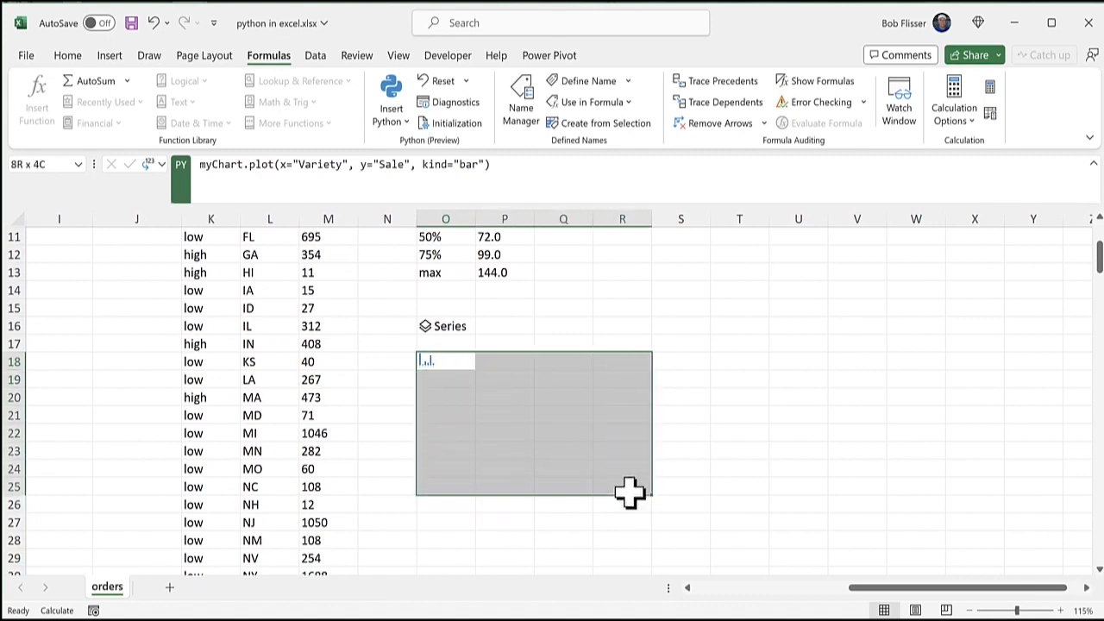
pyautogui.moveTo(630, 494); pyautogui.dragTo(664, 502)
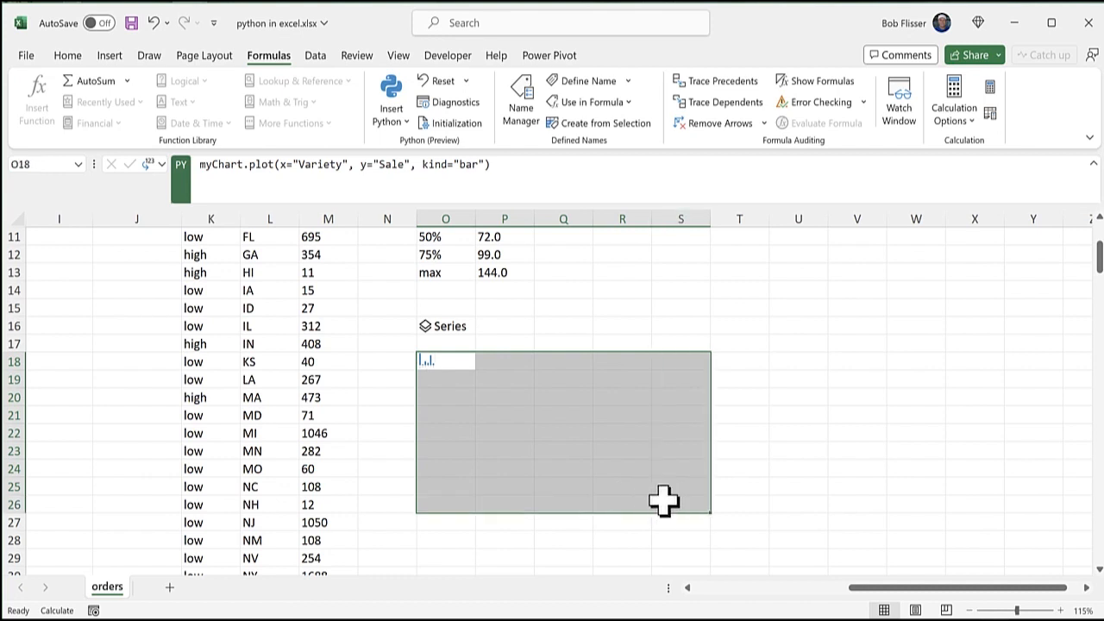
pyautogui.click(66, 55)
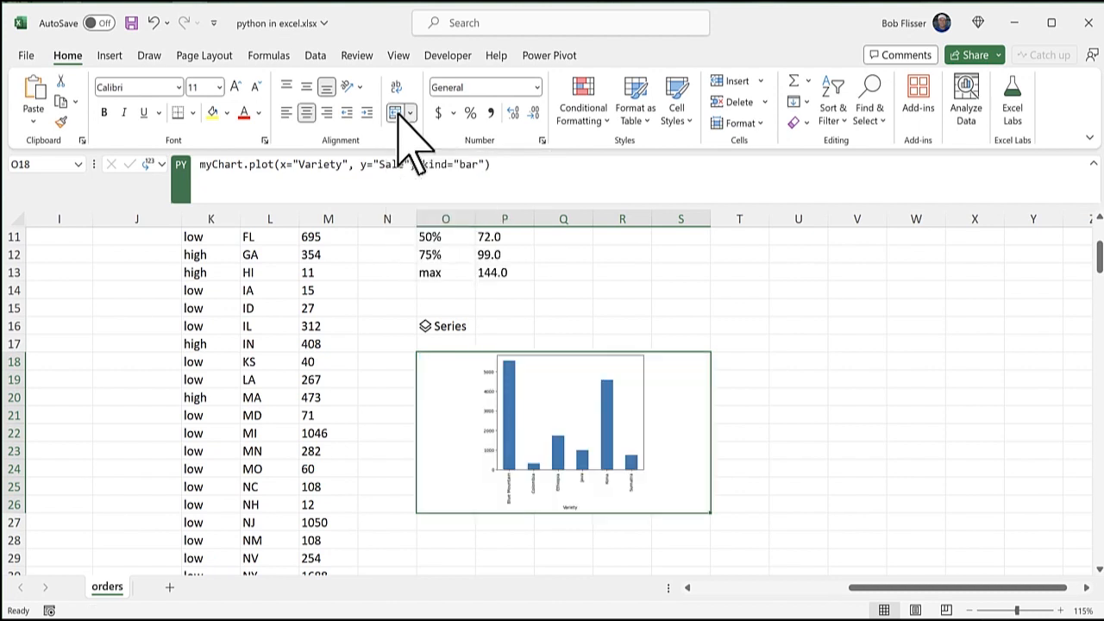
pyautogui.moveTo(406, 142)
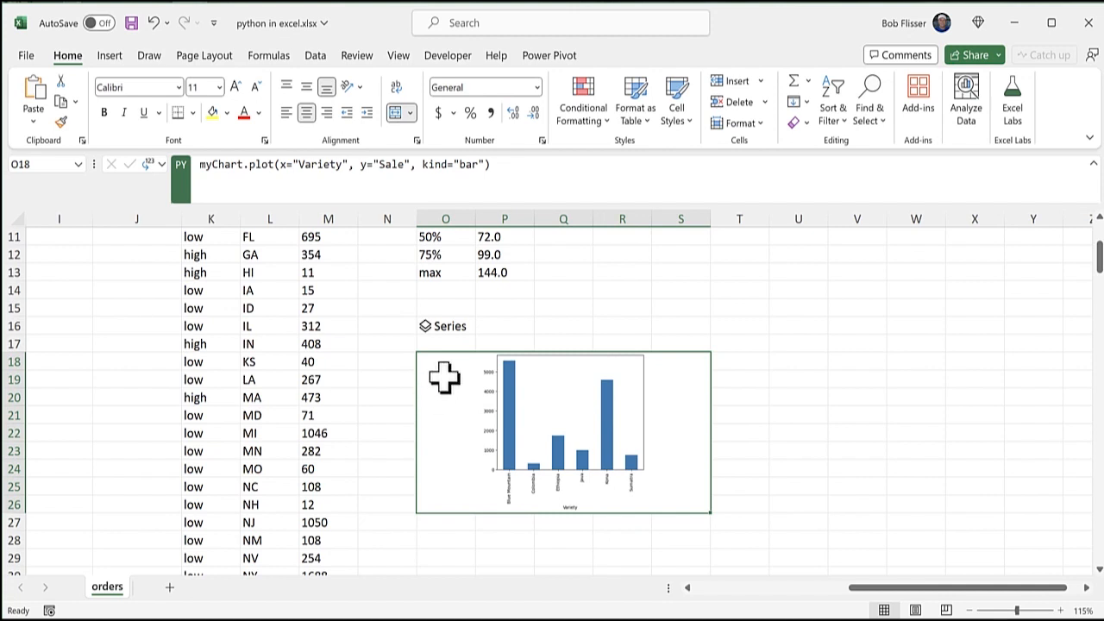
pyautogui.moveTo(496, 380)
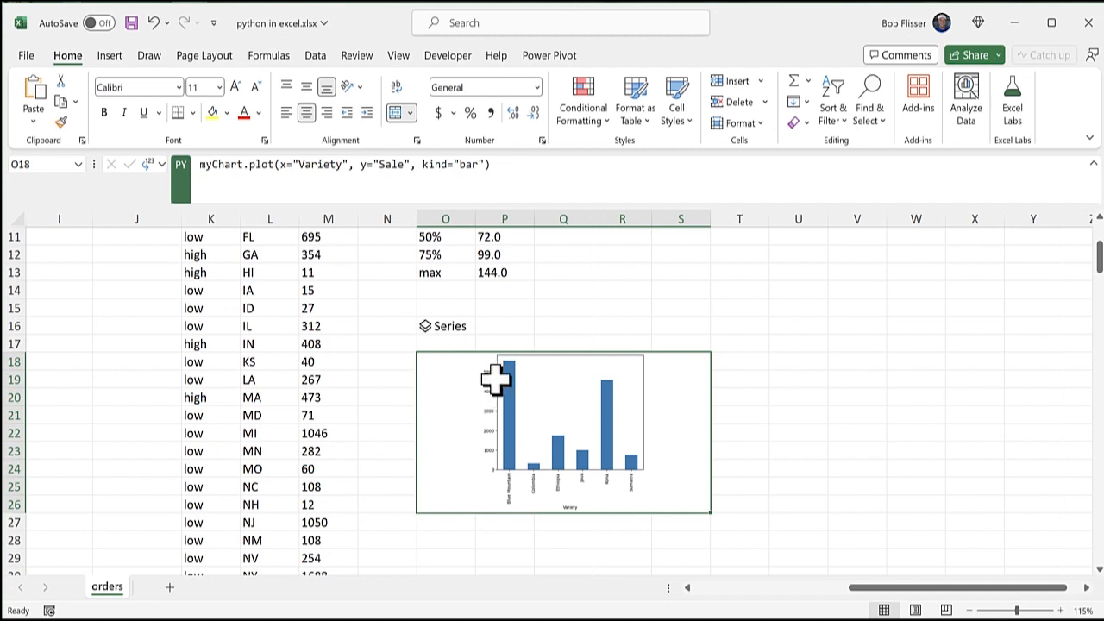
pyautogui.moveTo(643, 82)
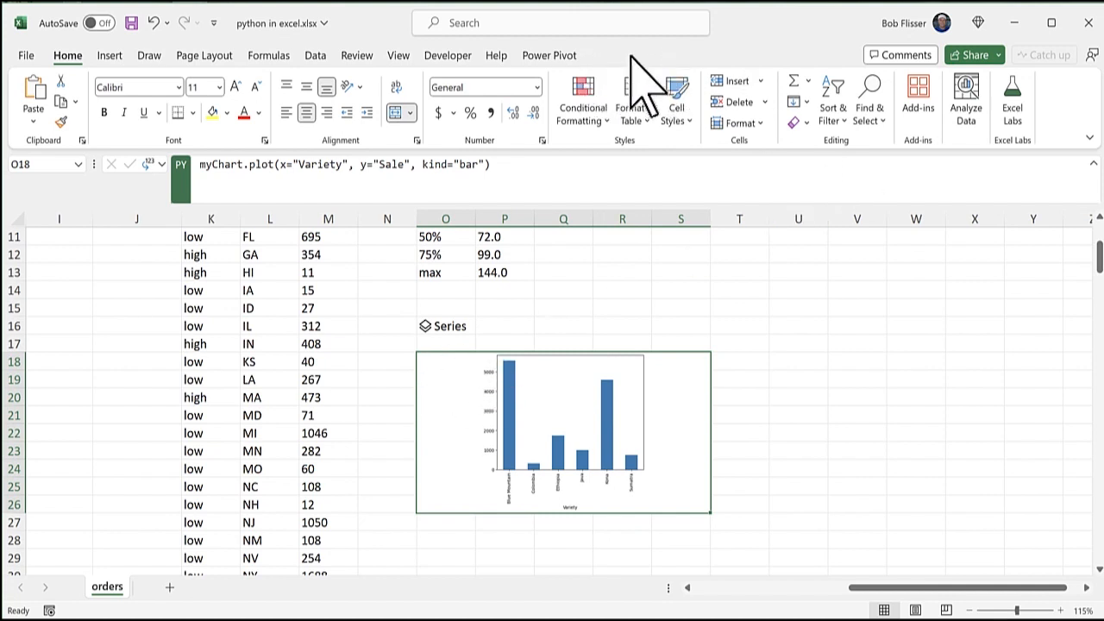
pyautogui.moveTo(592, 422)
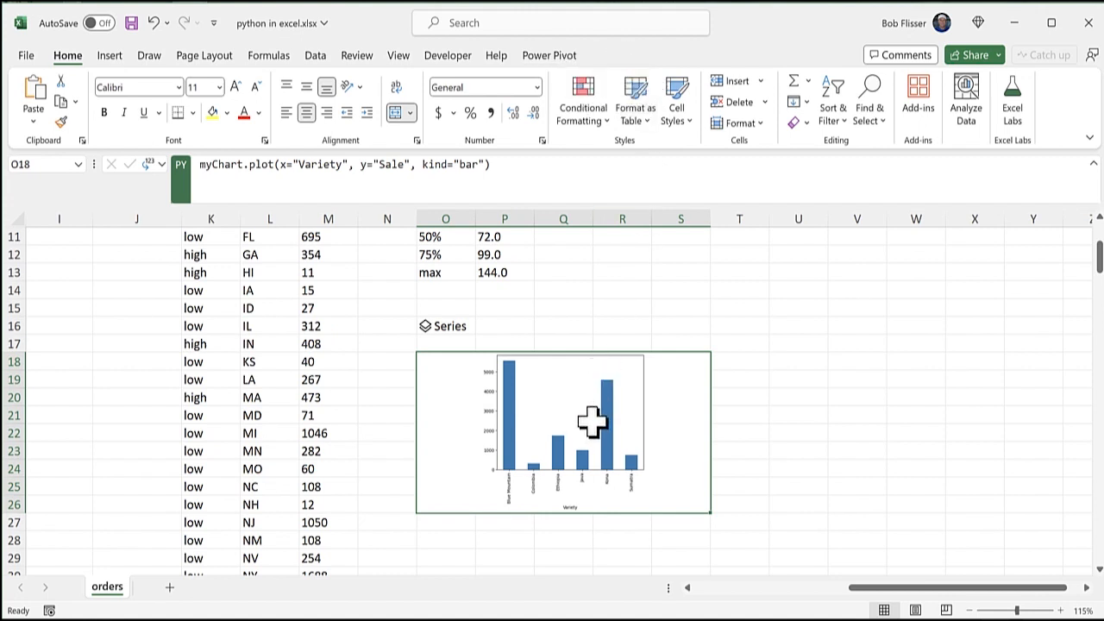
pyautogui.moveTo(705, 390)
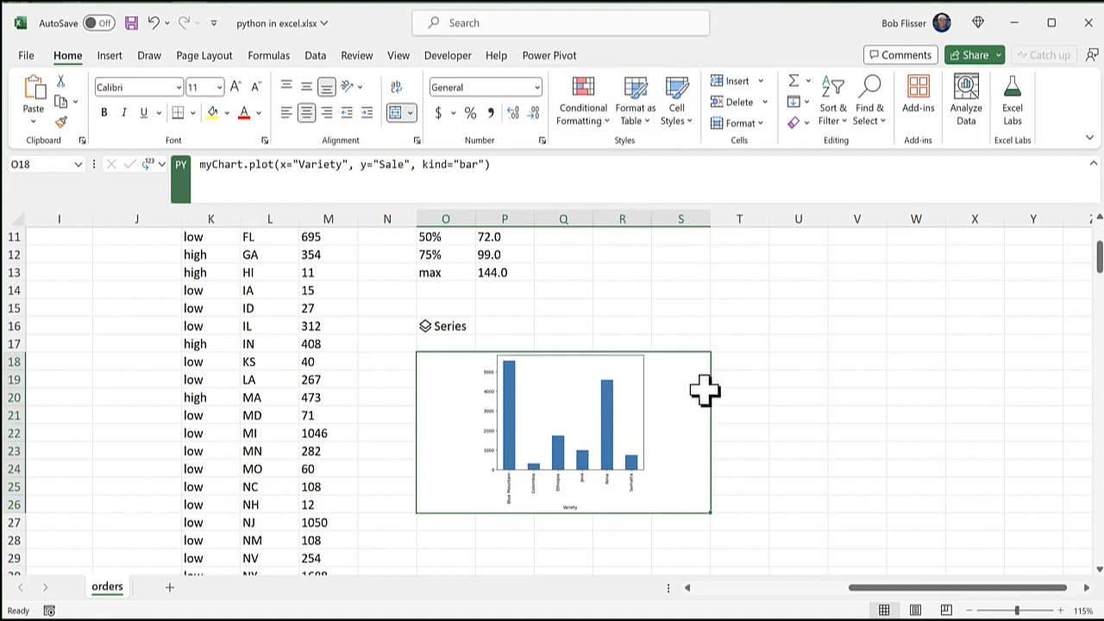